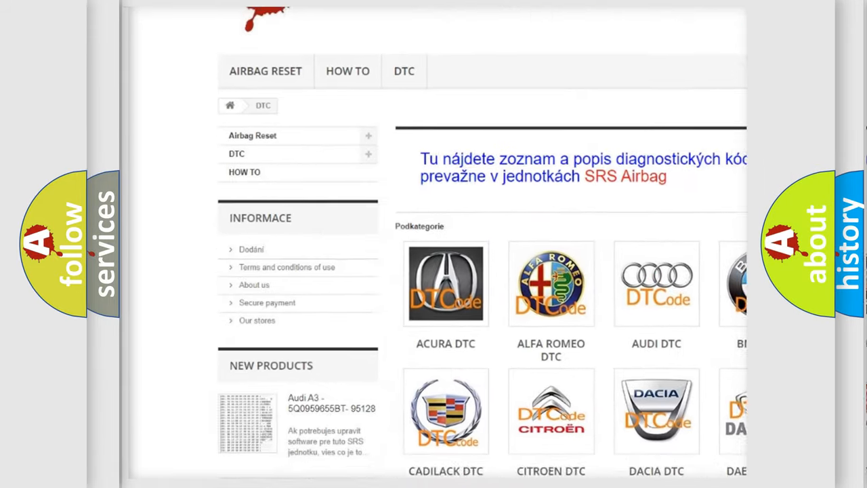
pyautogui.scroll(-3)
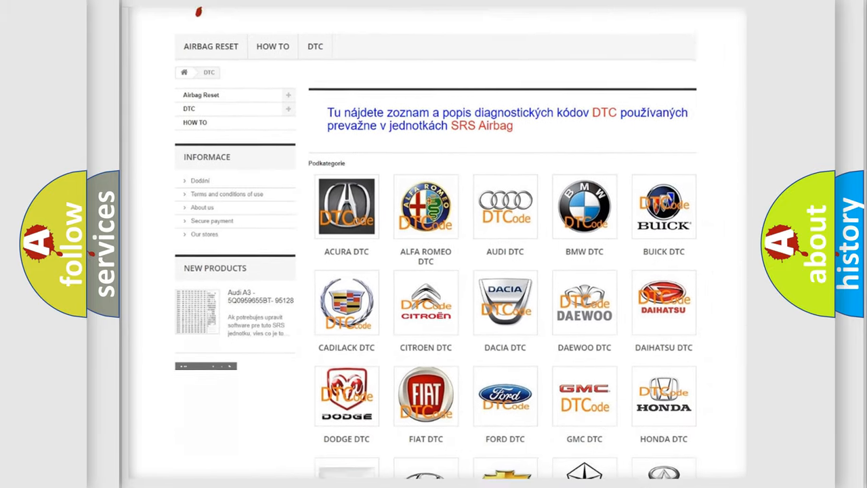
pyautogui.scroll(-3)
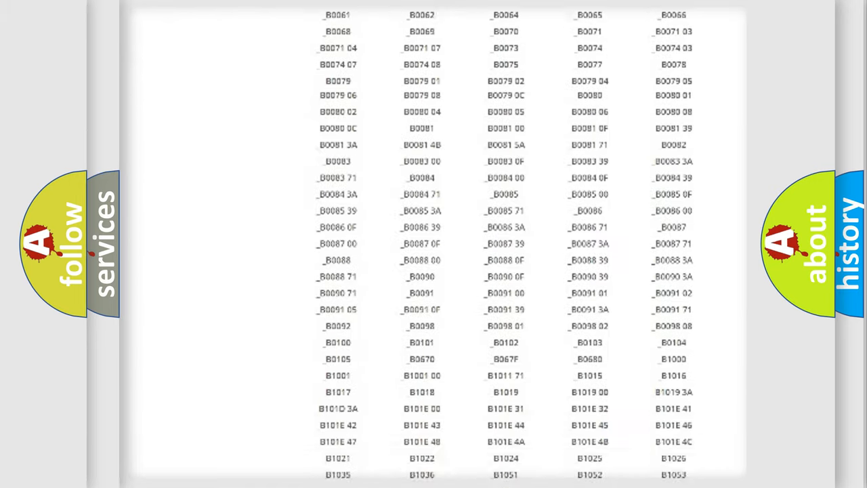
pyautogui.scroll(3)
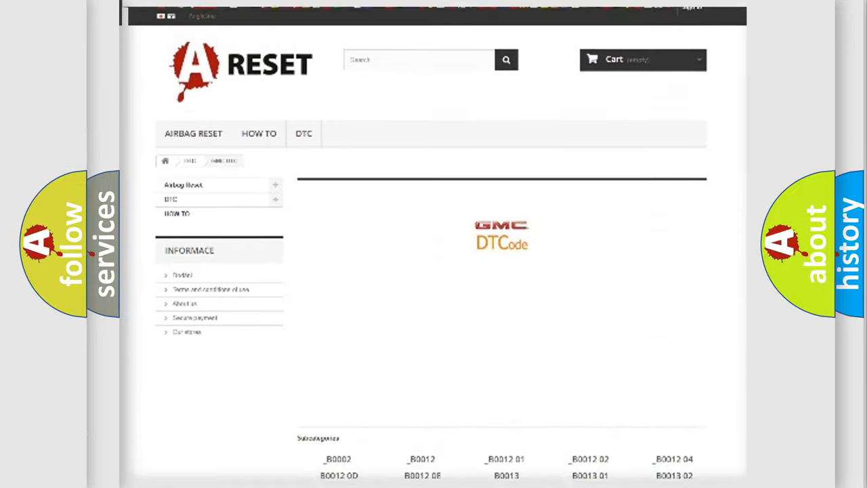